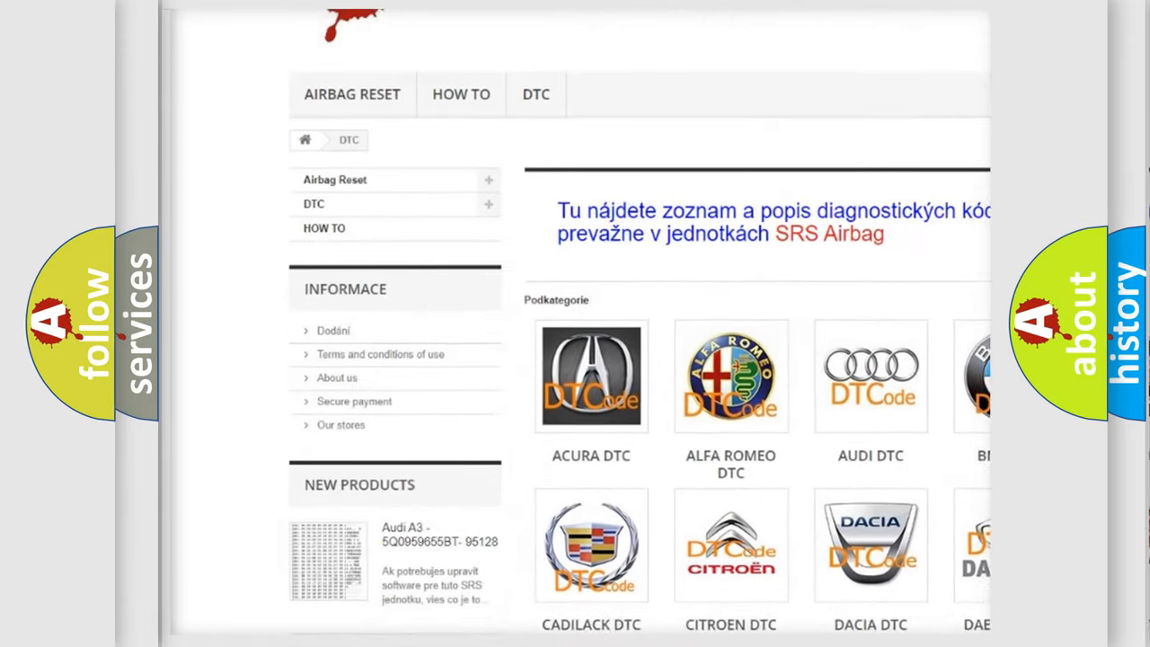
pyautogui.scroll(-3)
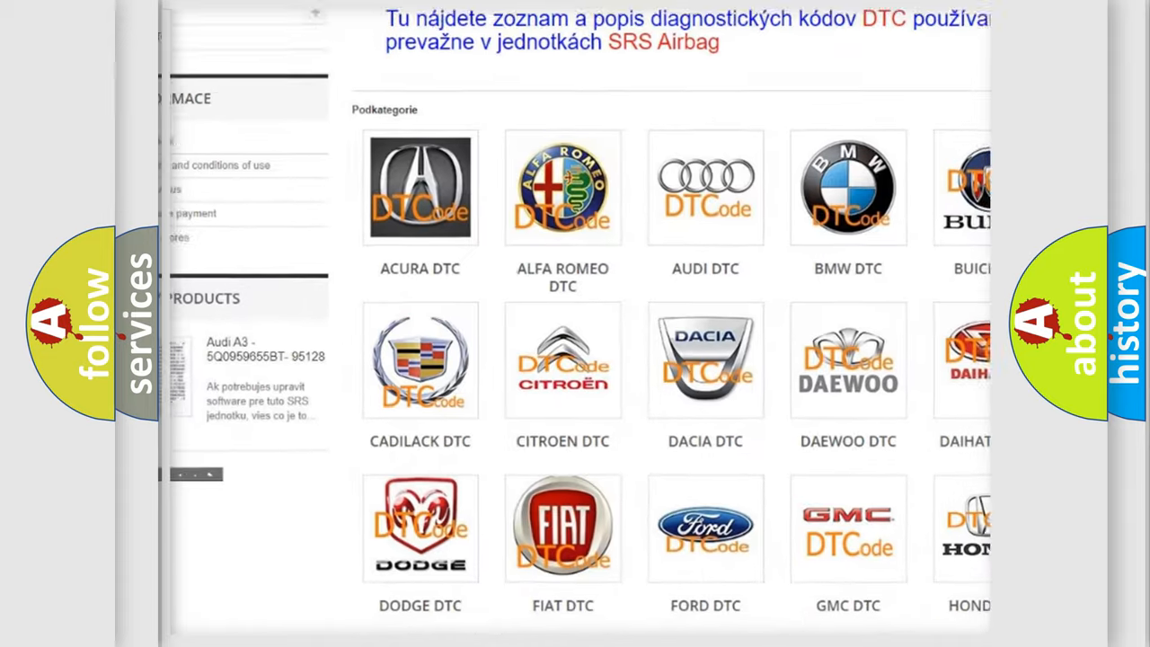
pyautogui.scroll(-3)
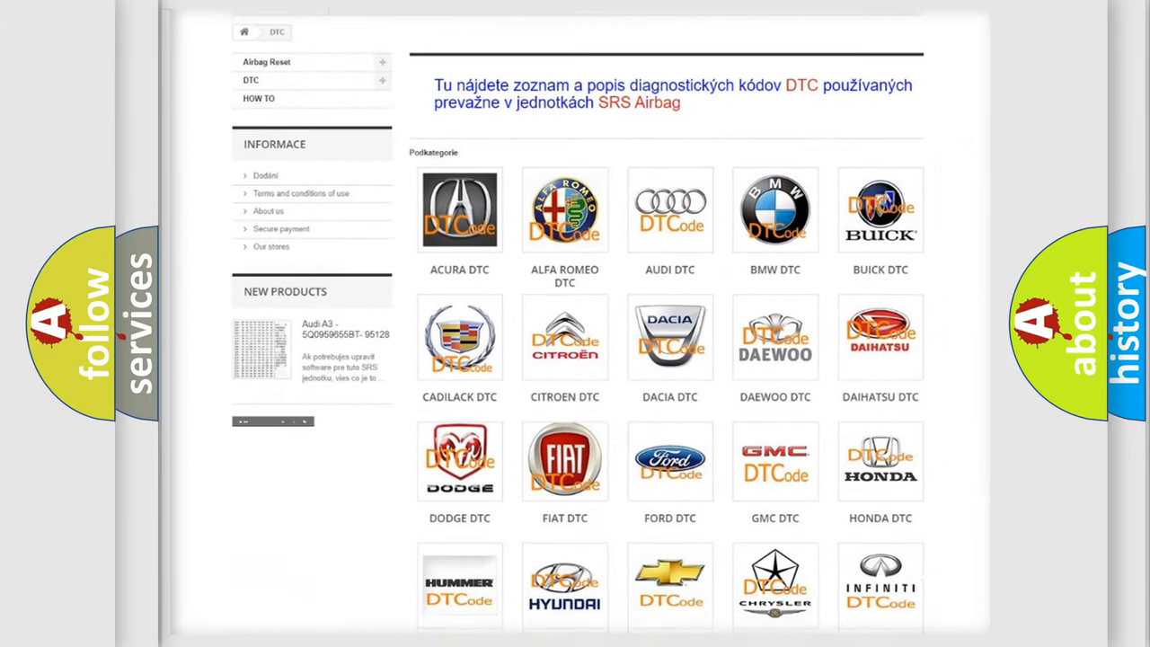
pyautogui.scroll(-3)
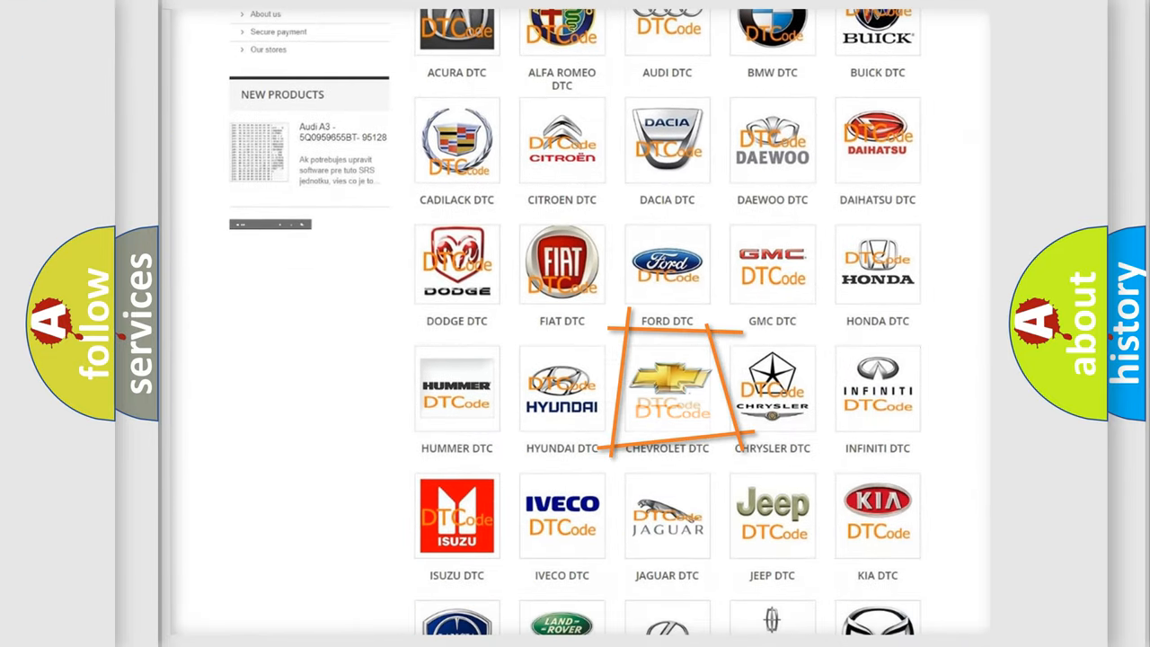